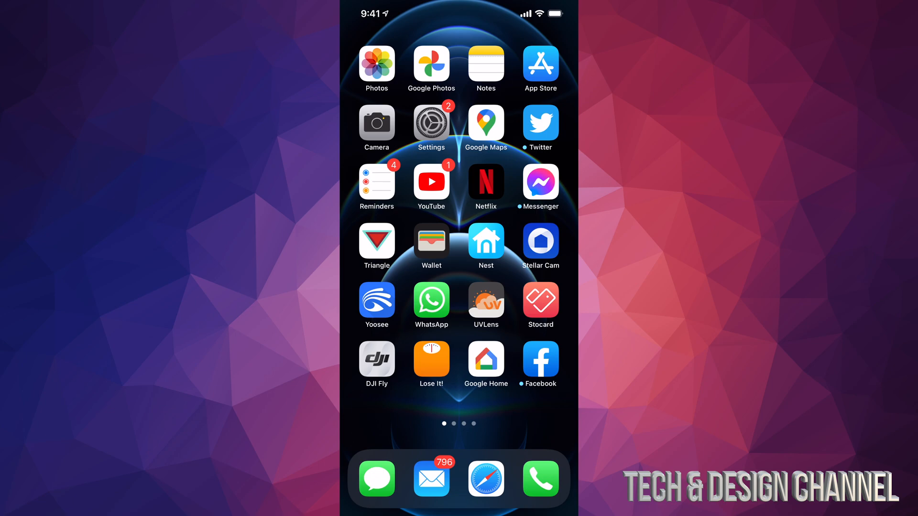
# Launch the App Store from the Home Screen, landing on the Today page
pyautogui.click(539, 64)
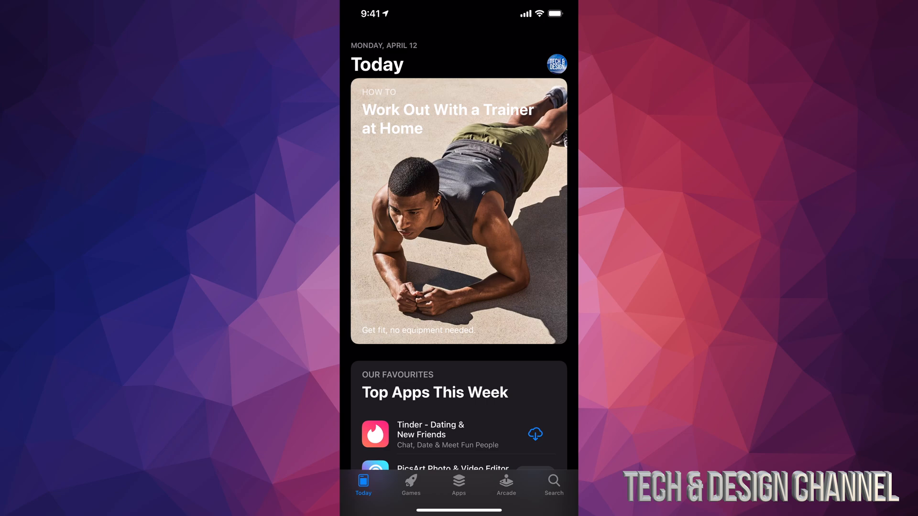
# Go to the account screen via the profile picture to reach All Purchases
pyautogui.click(554, 64)
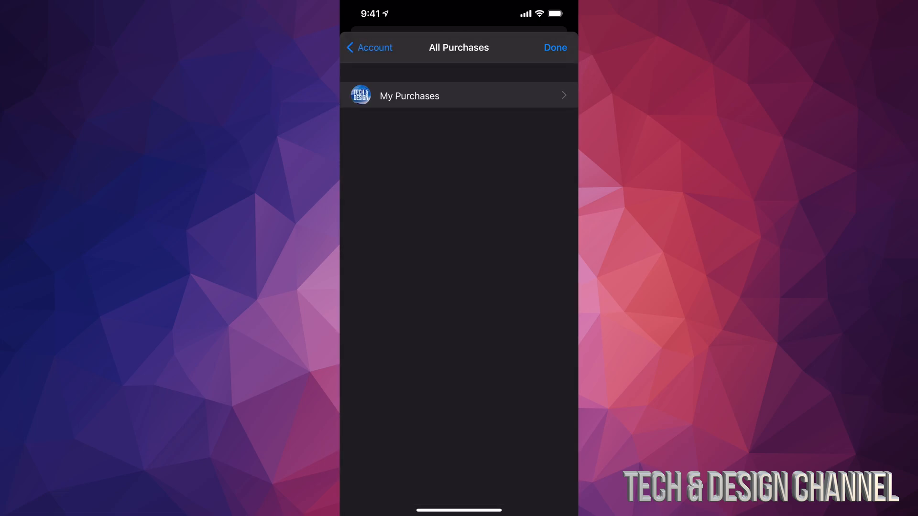
# View My Purchases, listing every bought app with its purchase date
pyautogui.click(458, 95)
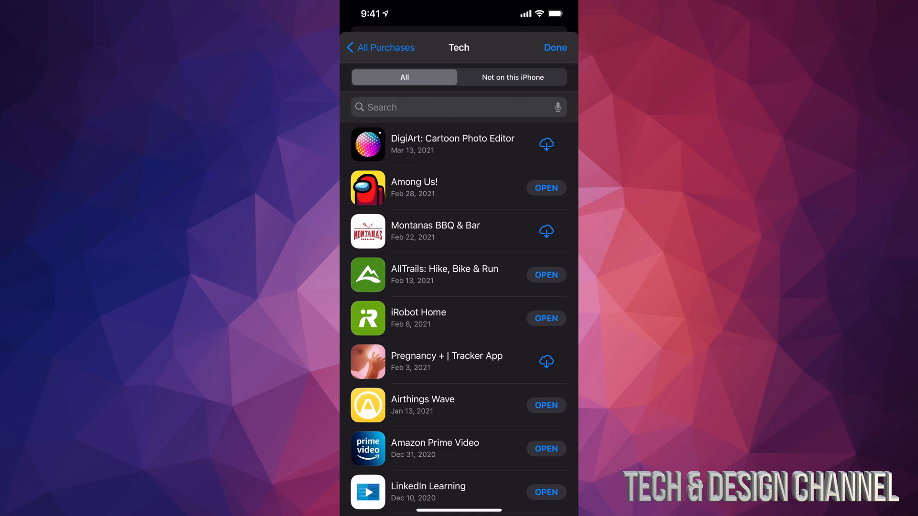
# Filter purchases to 'Not on this iPhone' and browse apps like PayPal and ZOOM
pyautogui.click(512, 76)
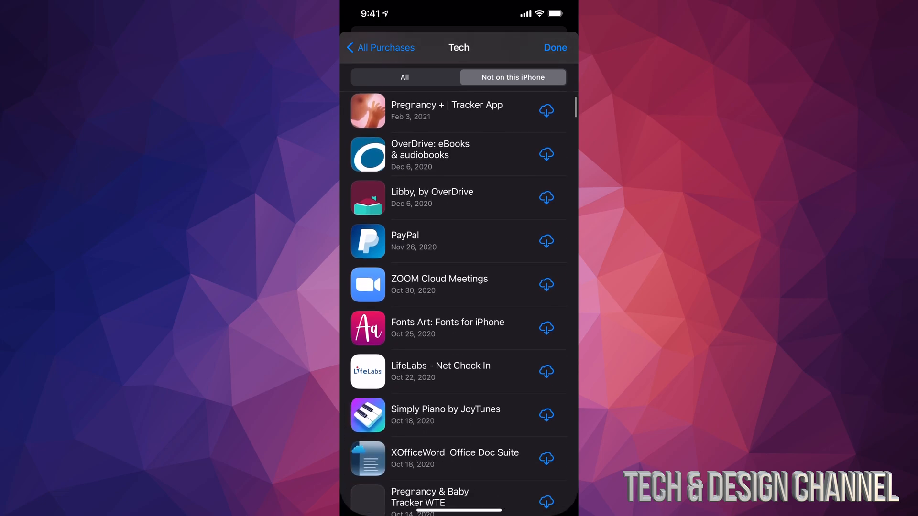
pyautogui.scroll(-3)
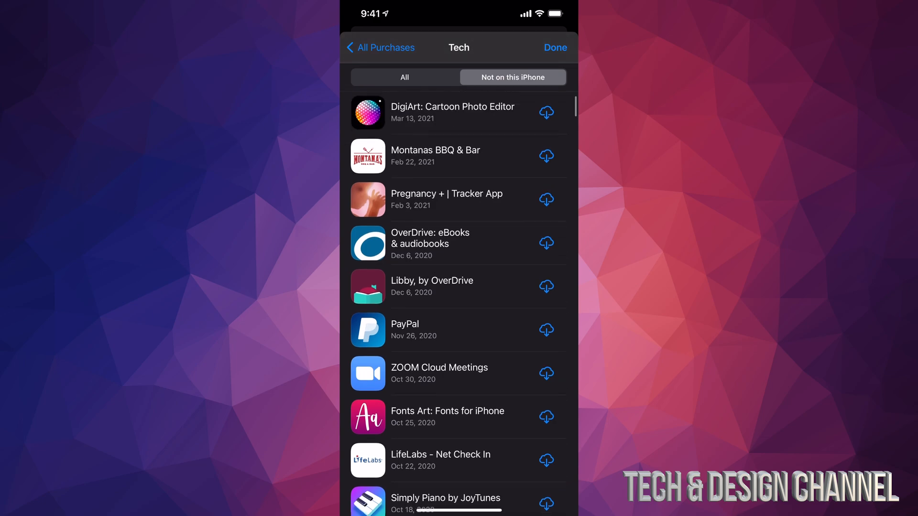
pyautogui.scroll(-3)
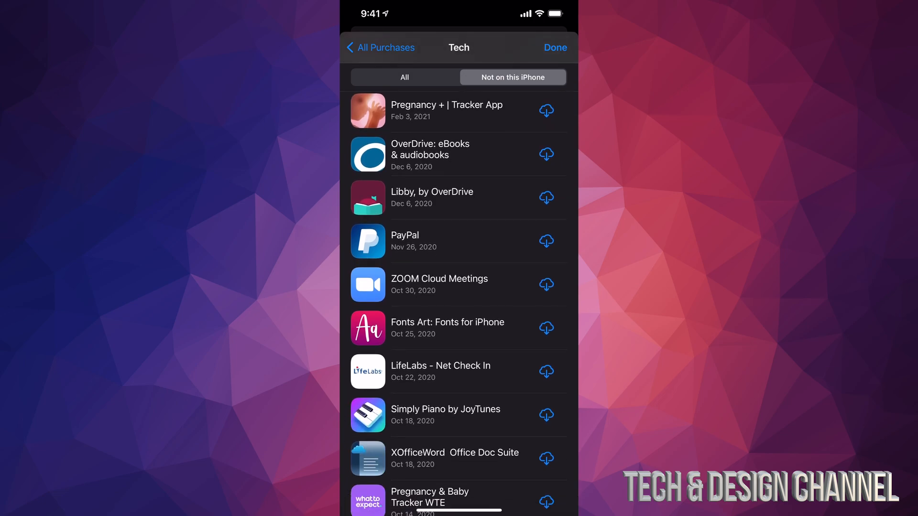
# Re-download PayPal to the iPhone from the not-installed purchases list
pyautogui.click(546, 241)
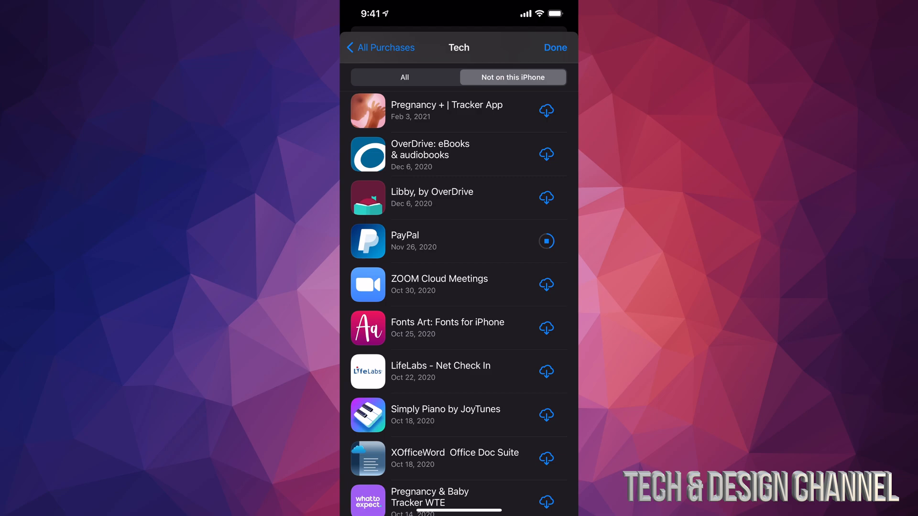
pyautogui.scroll(-3)
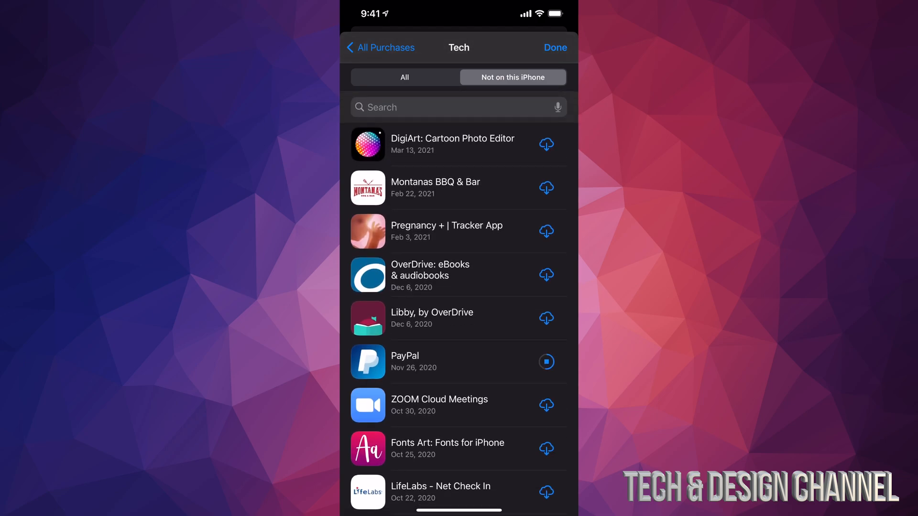
# Search purchases for 'Montanas', then clear the search and return to the All list
pyautogui.click(458, 107)
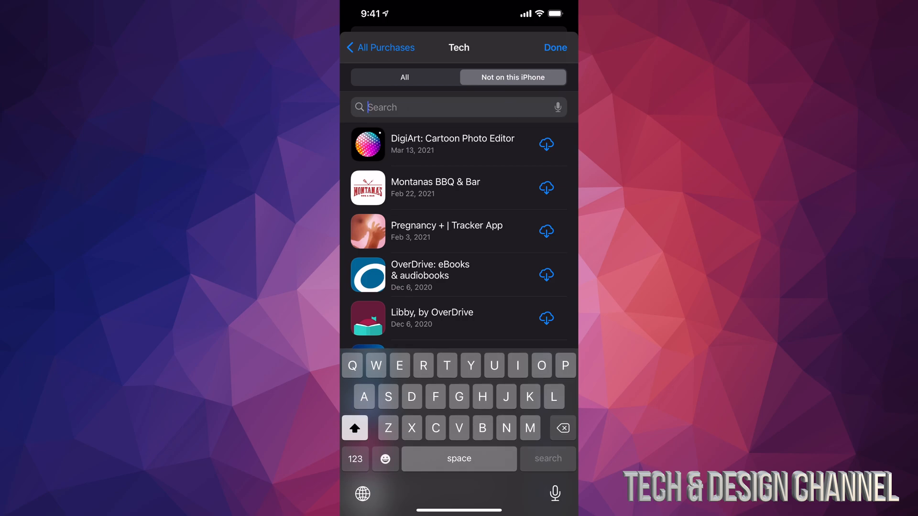
pyautogui.click(529, 429)
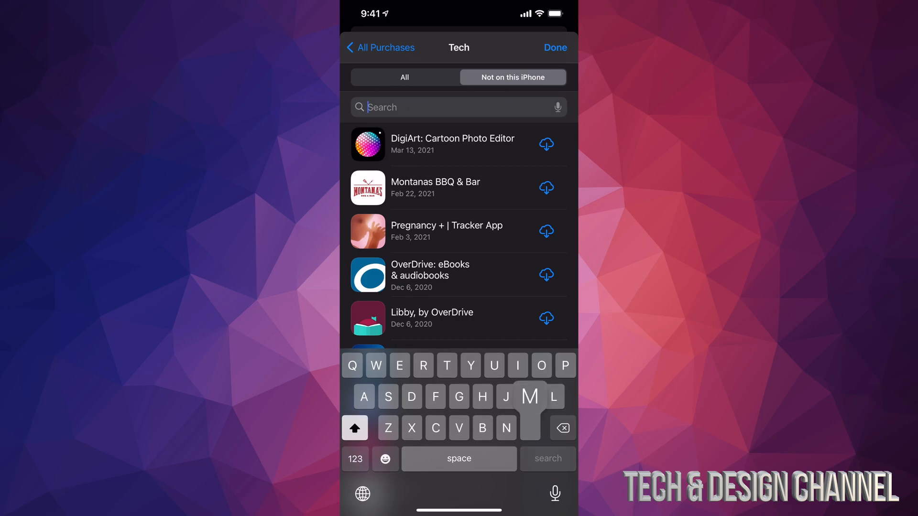
pyautogui.write('Montanas')
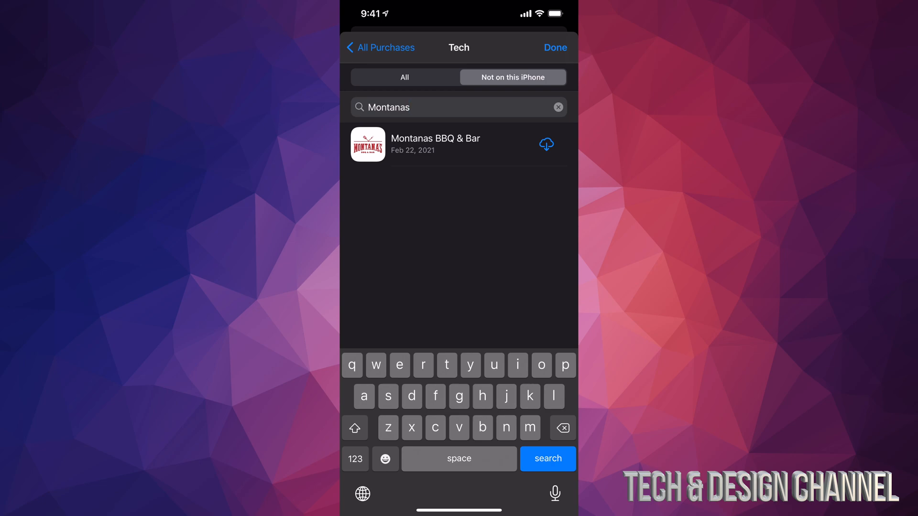
pyautogui.click(556, 107)
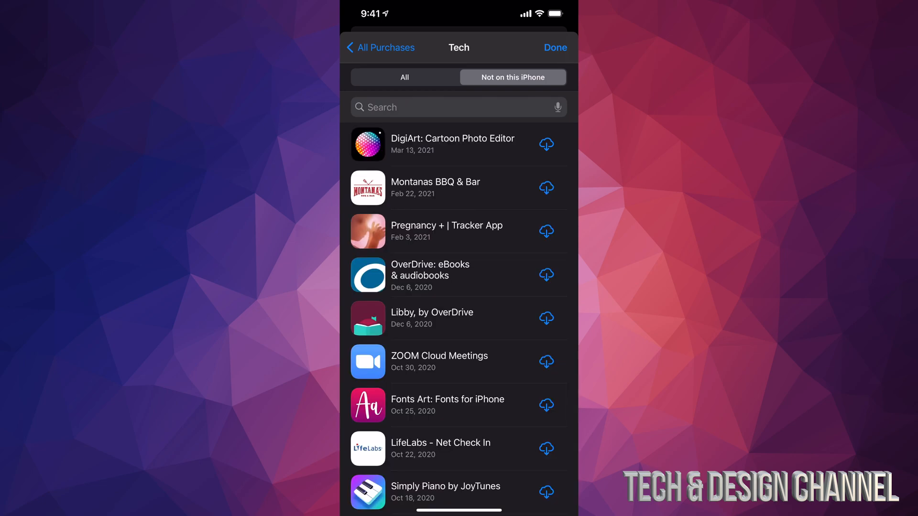
pyautogui.click(404, 77)
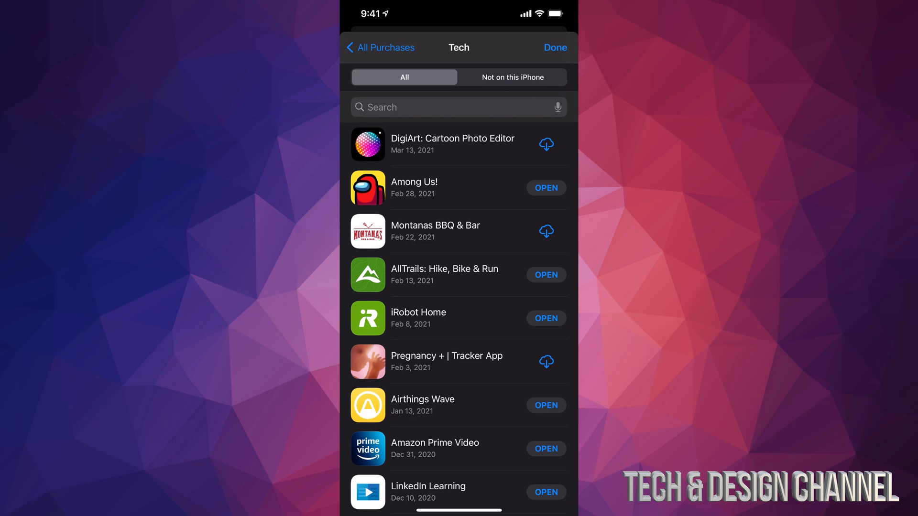